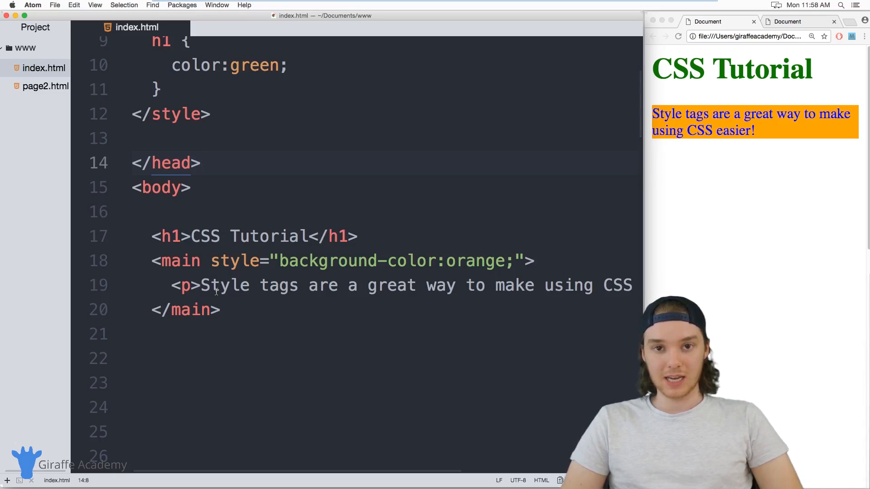
# Select tag names and other spots in the Atom editor and tree view.
pyautogui.click(201, 163)
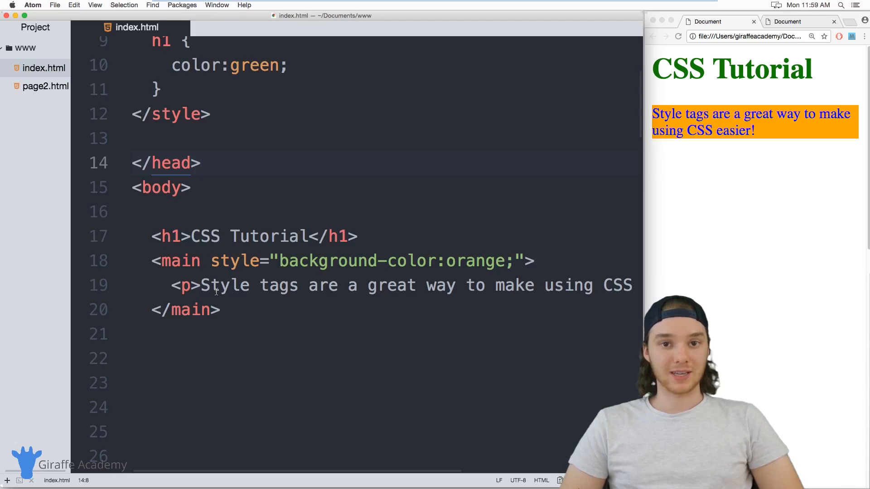
pyautogui.click(202, 163)
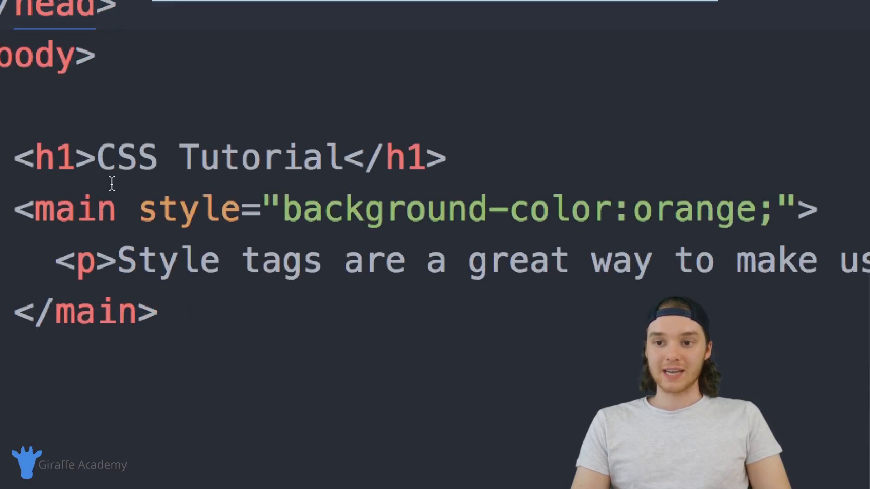
pyautogui.doubleClick(188, 208)
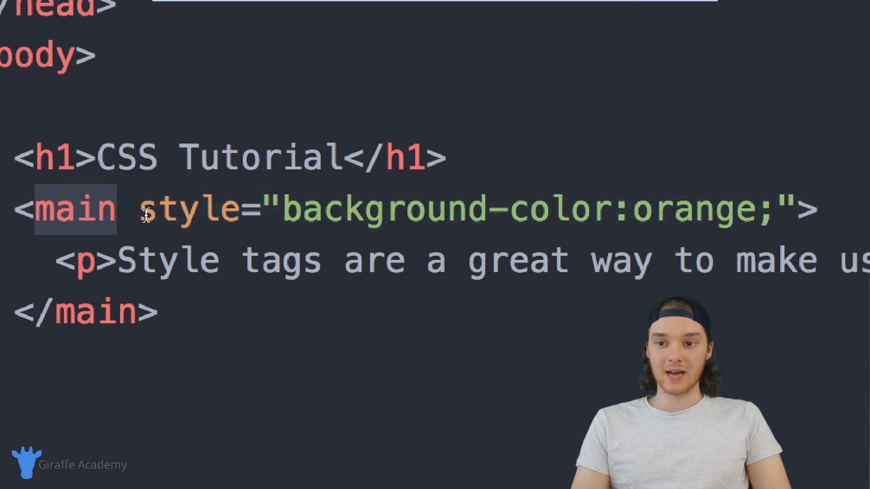
pyautogui.doubleClick(188, 208)
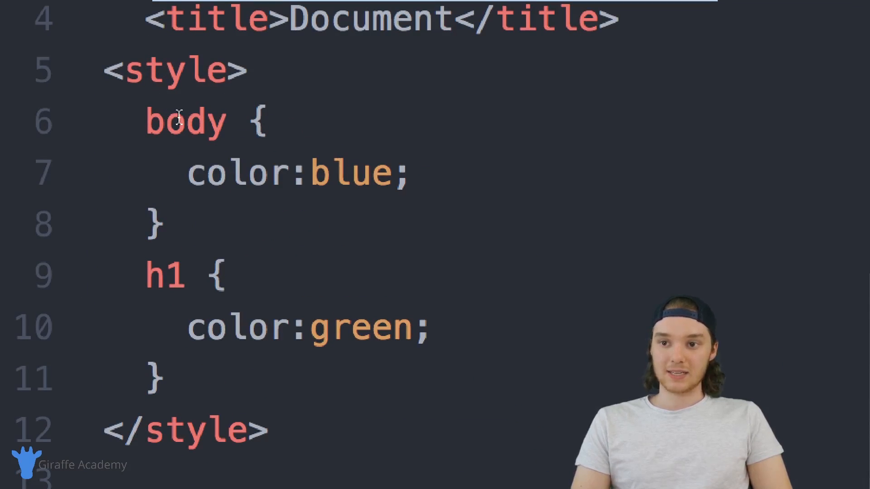
pyautogui.doubleClick(183, 121)
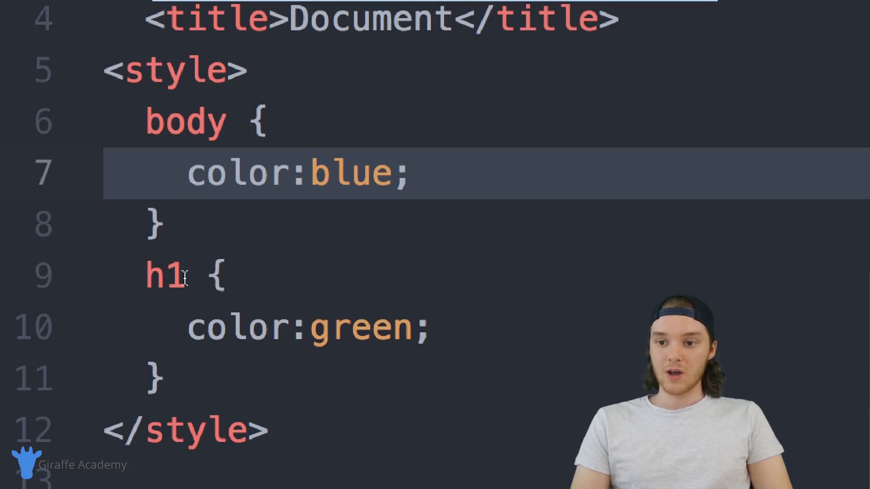
pyautogui.click(294, 327)
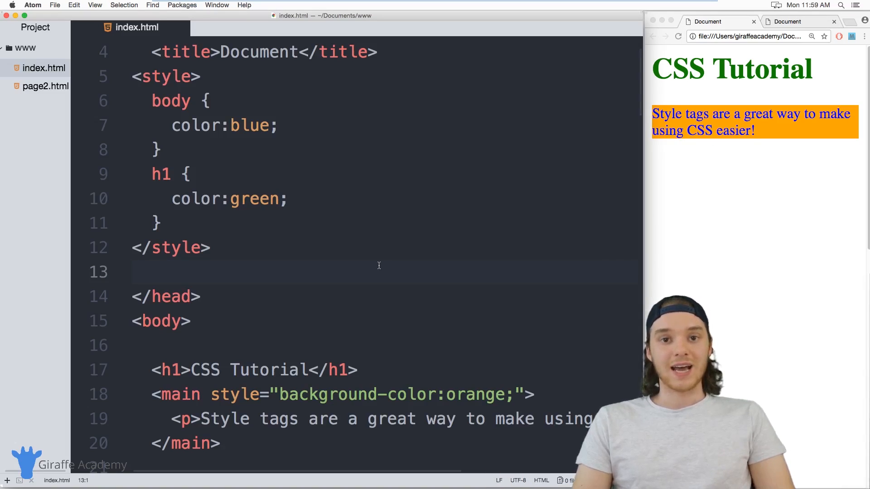
pyautogui.click(133, 272)
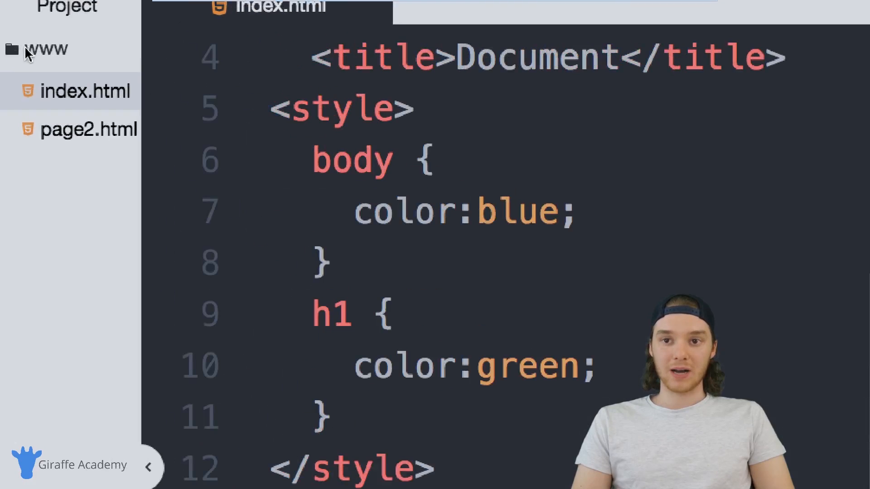
pyautogui.moveTo(84, 92)
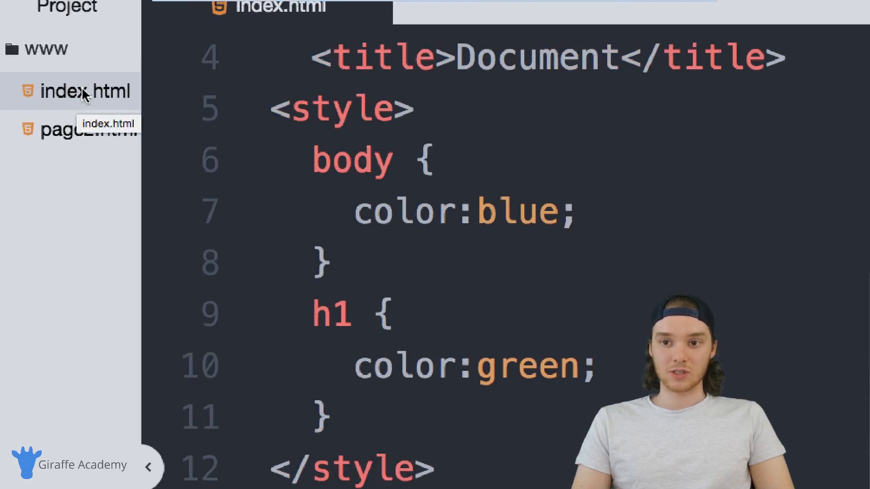
pyautogui.moveTo(67, 135)
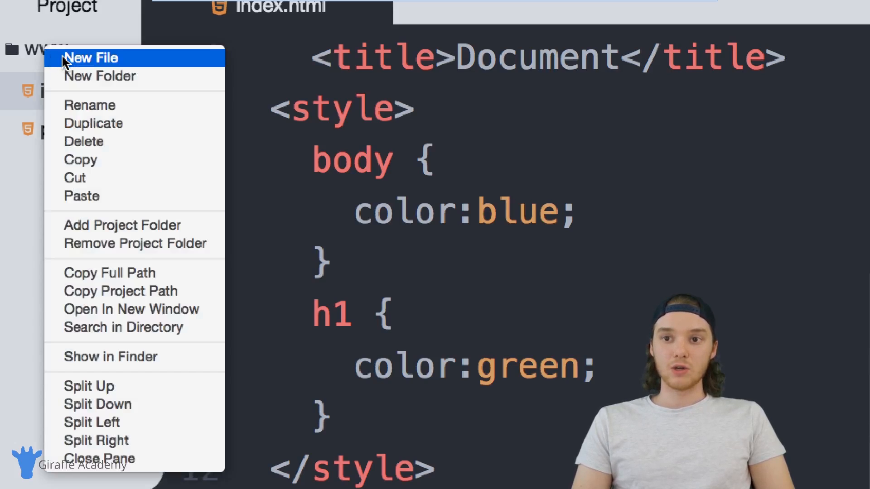
# Create a new file named style.css in the www folder and open it.
pyautogui.click(92, 57)
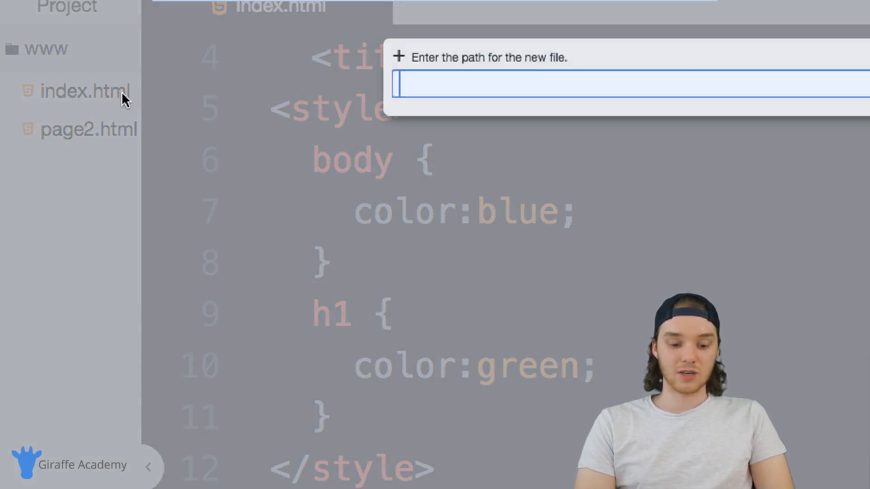
pyautogui.write('style.cs')
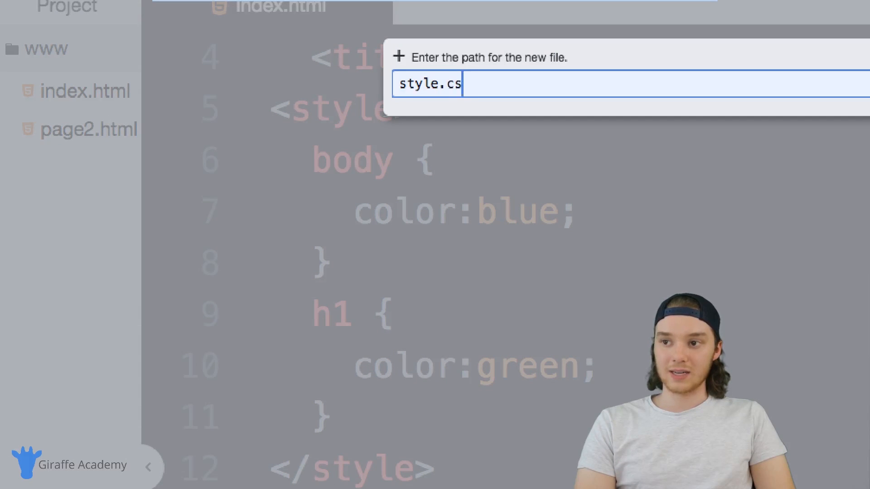
pyautogui.write('s')
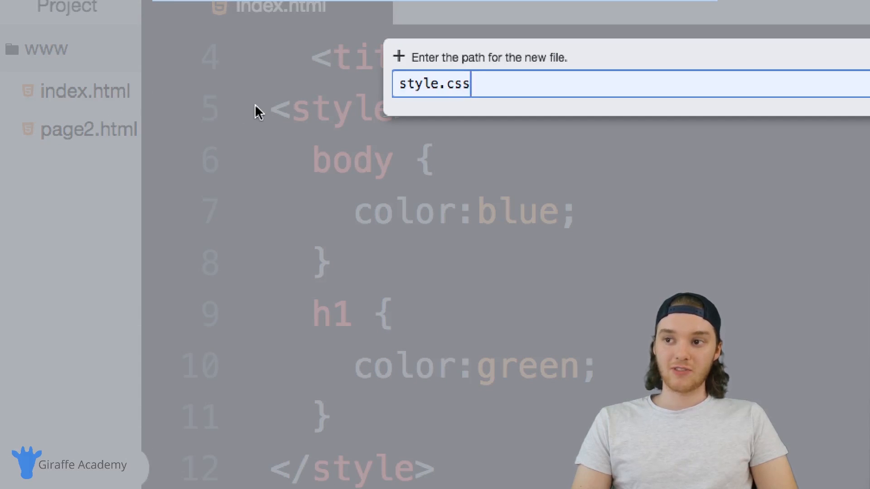
pyautogui.doubleClick(418, 84)
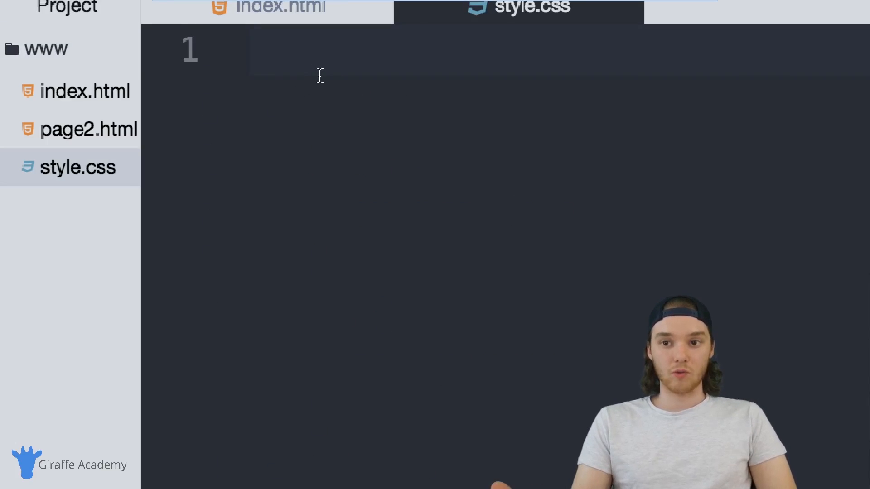
# Remove the style block and main's orange background from index.html, then open style.css.
pyautogui.click(261, 50)
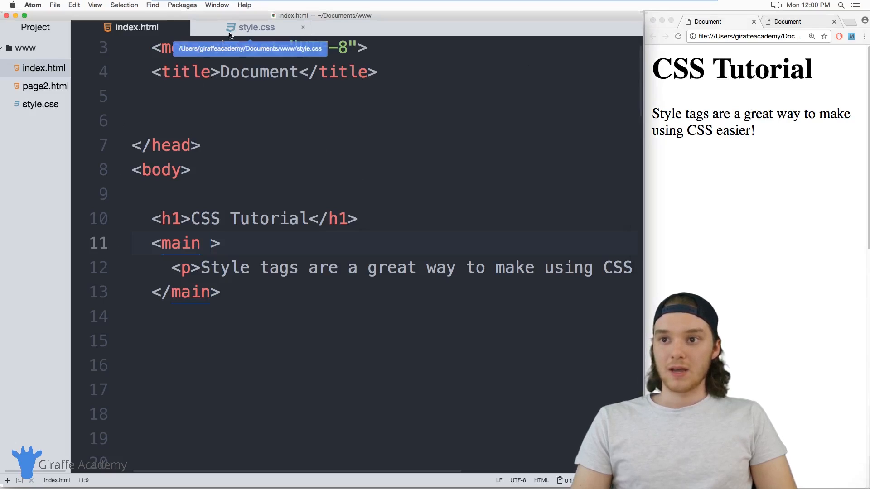
pyautogui.click(257, 27)
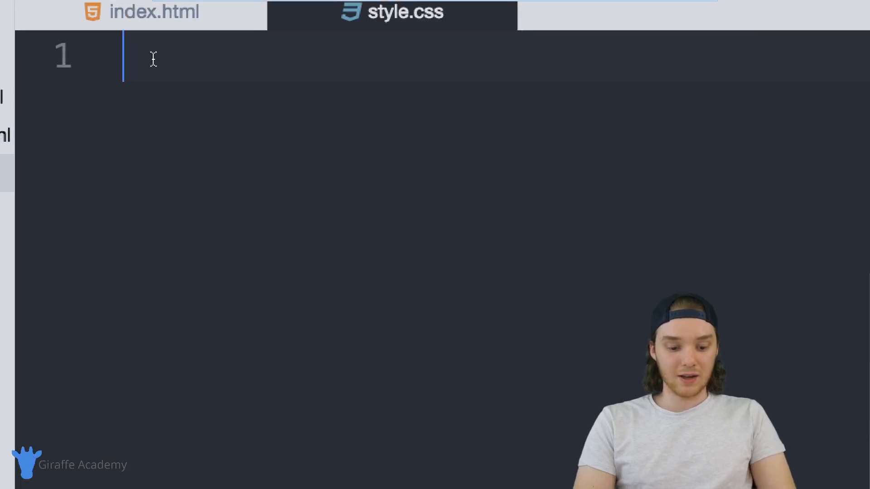
# Write the rules body { color: red; } and h1 { background-color: green; } in style.css.
pyautogui.write('body {}')
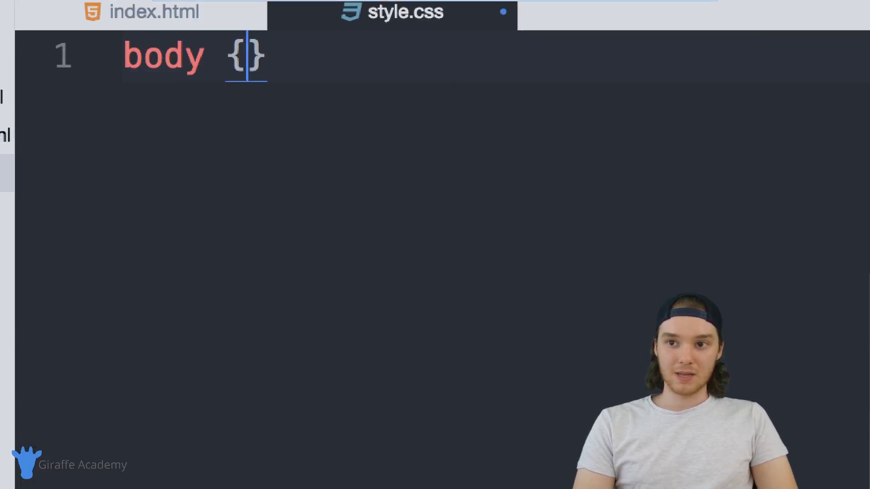
pyautogui.write('colo')
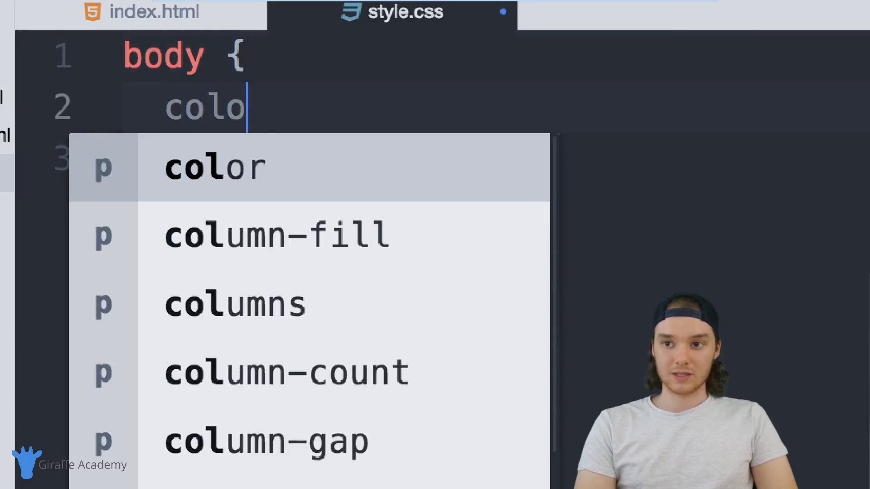
pyautogui.write('r: red')
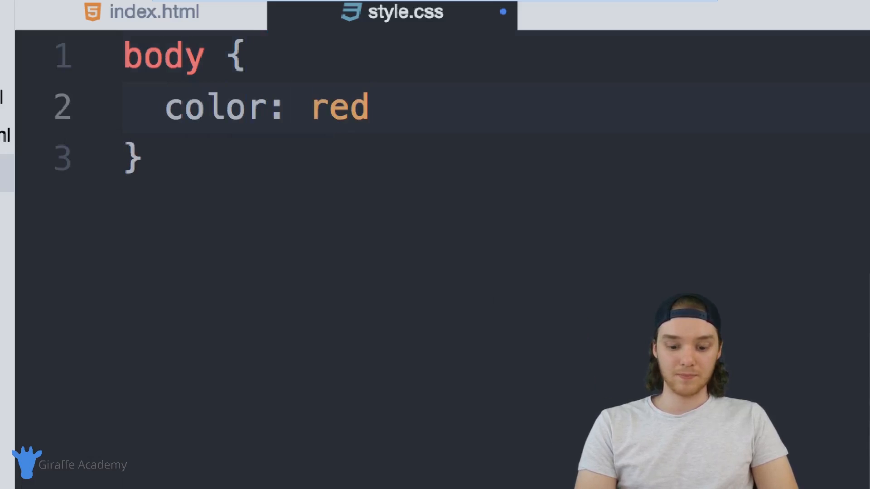
pyautogui.write(';')
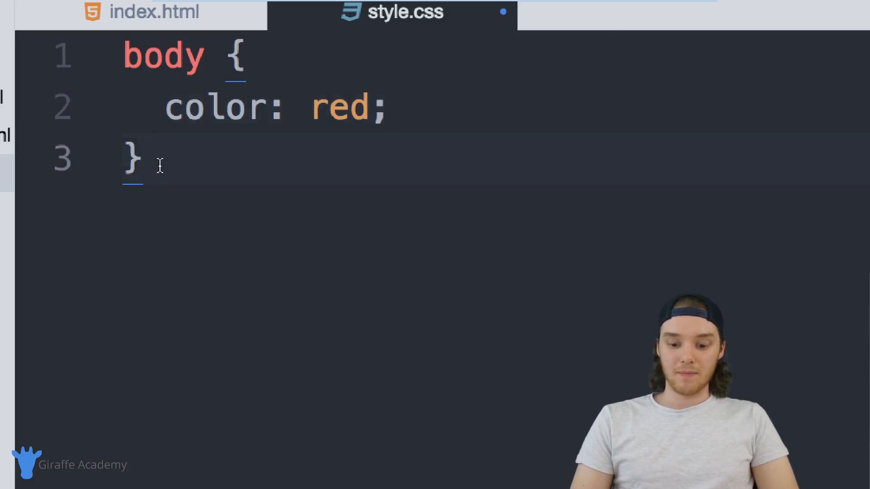
pyautogui.write('h1')
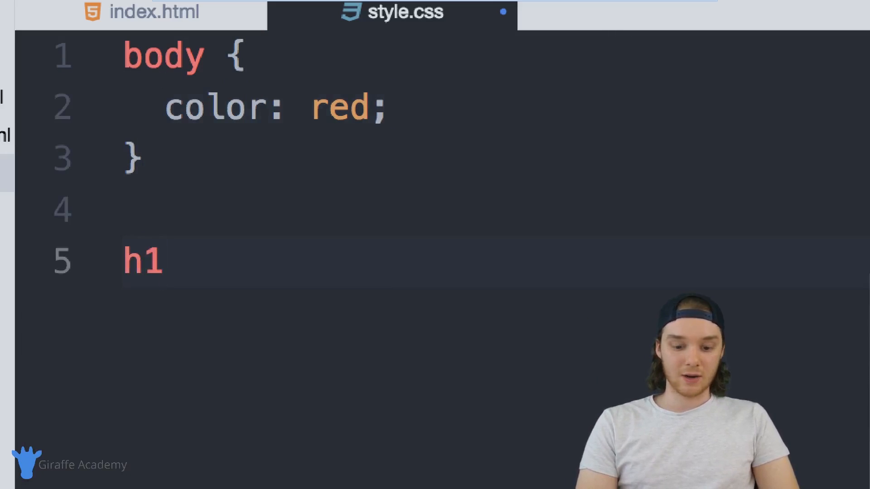
pyautogui.write('backgr')
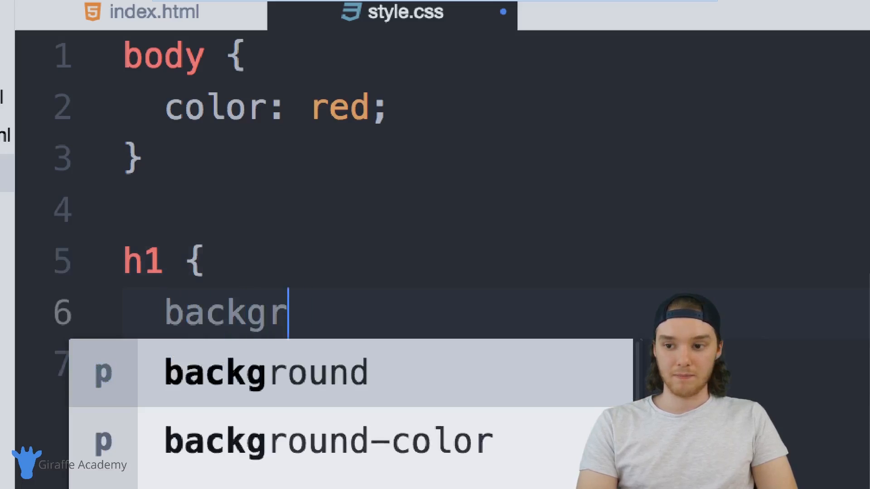
pyautogui.write('ound-color: green')
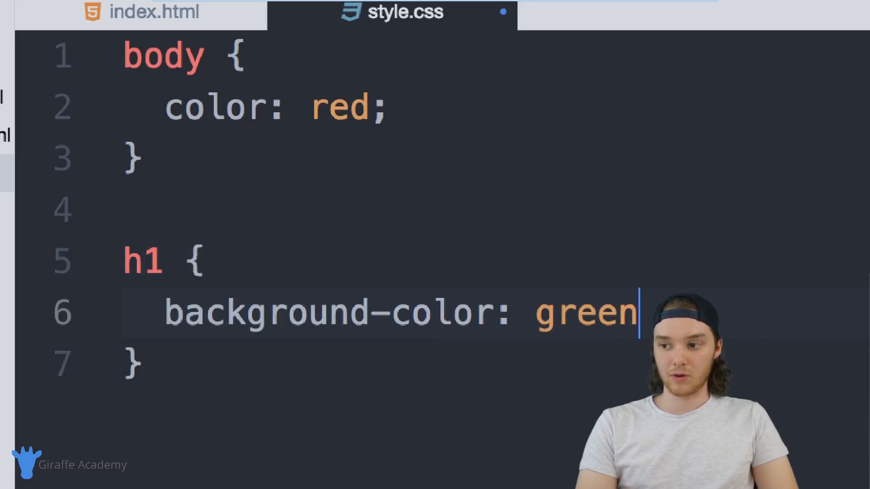
pyautogui.write(';')
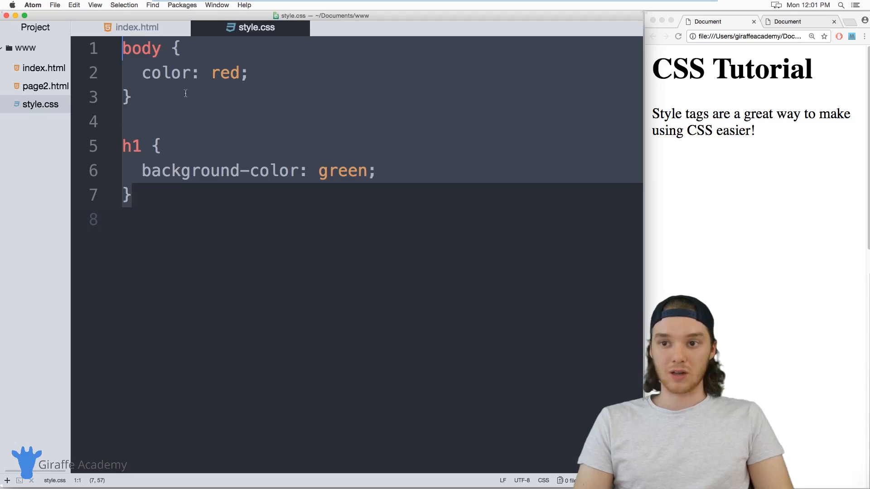
# Add <link rel="stylesheet" href="style.css"> on a new line in index.html's head.
pyautogui.click(135, 27)
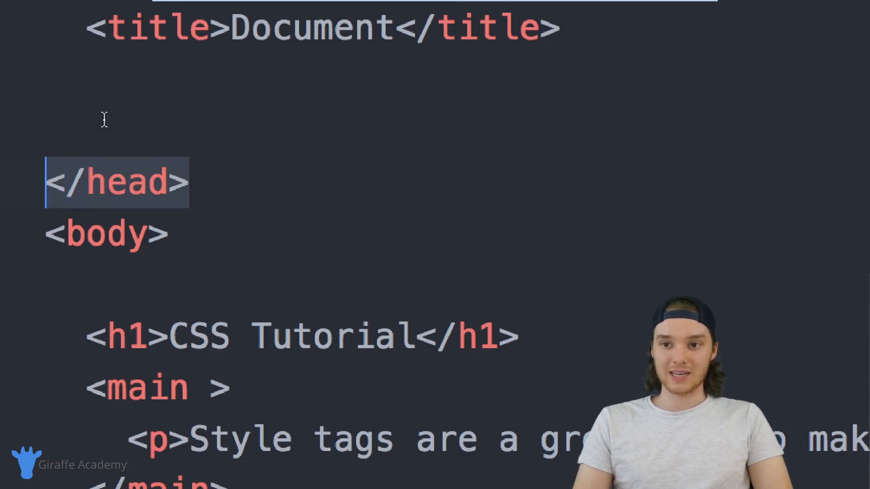
pyautogui.press('Enter')
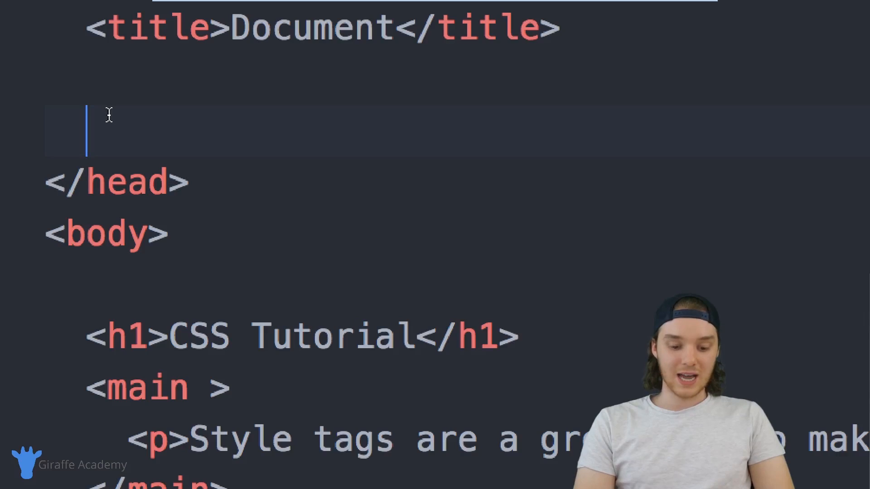
pyautogui.write('<link rel="')
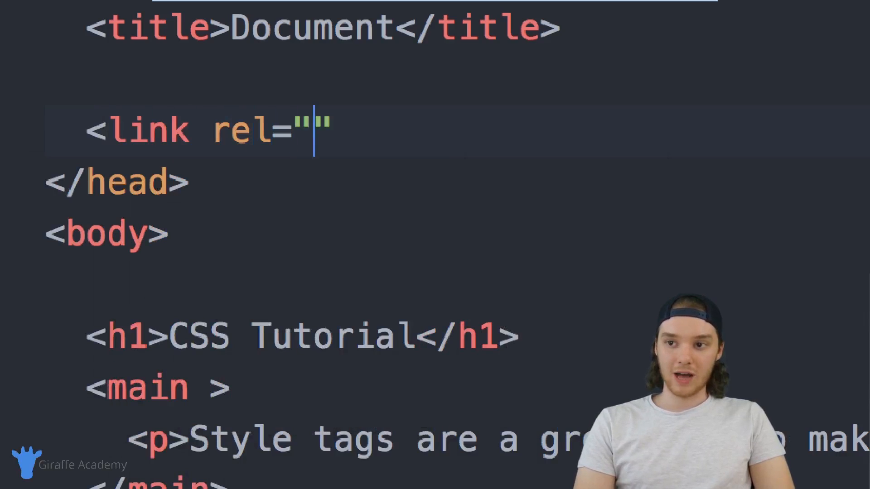
pyautogui.write('sty')
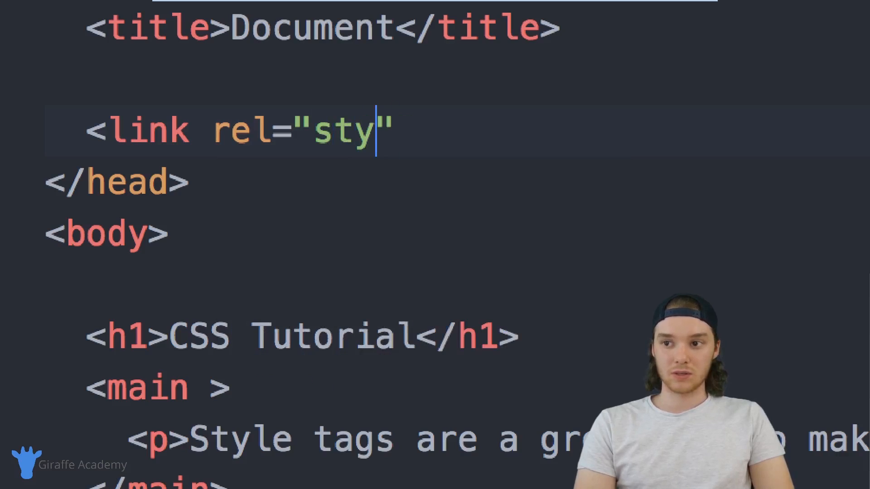
pyautogui.write('lesheet')
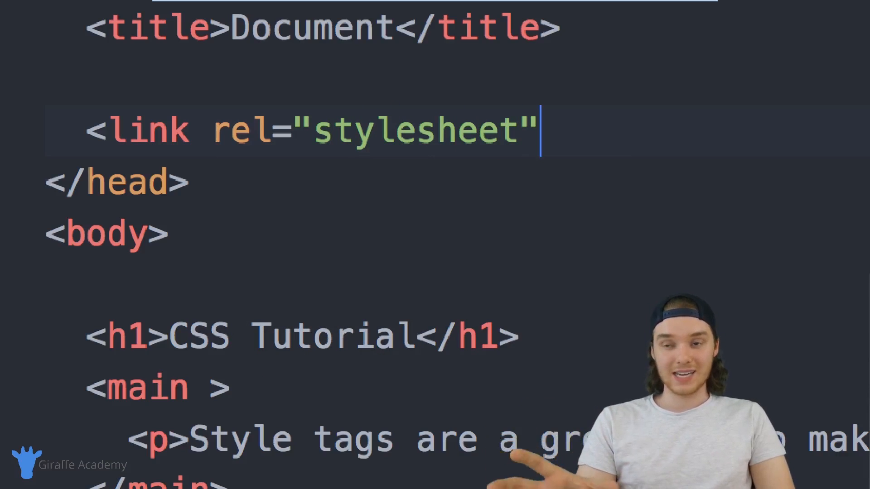
pyautogui.write('href=')
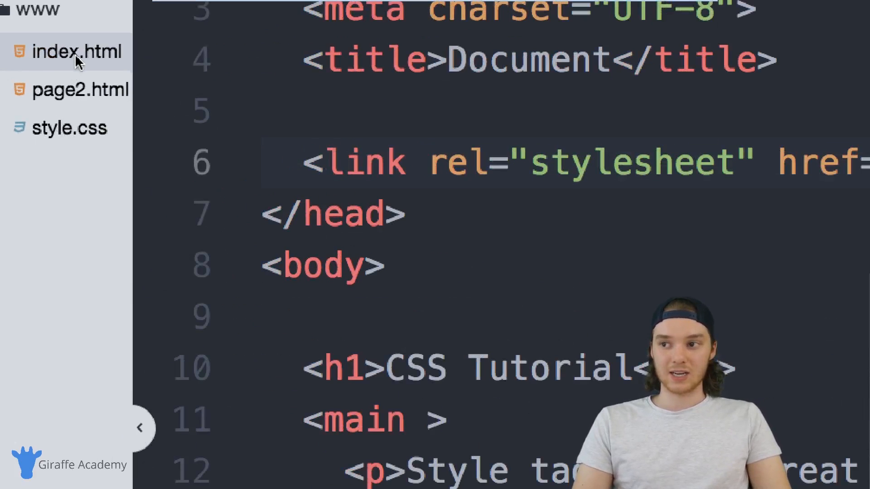
pyautogui.moveTo(77, 52)
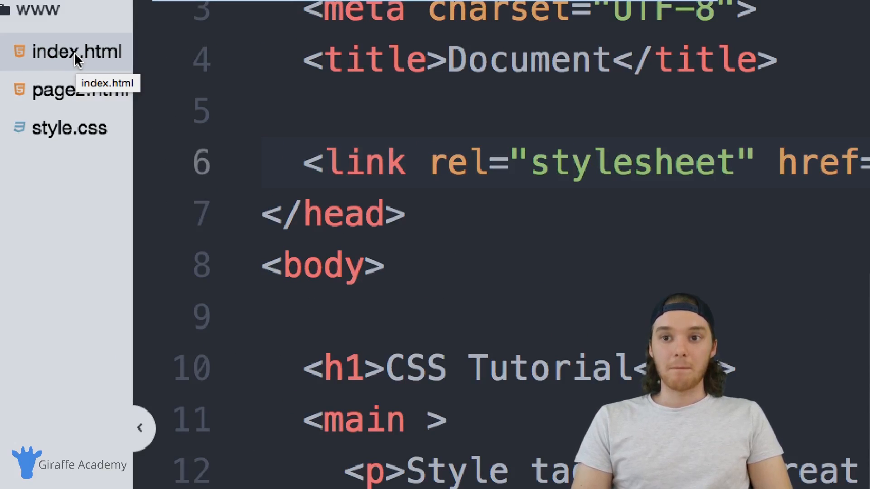
pyautogui.moveTo(69, 128)
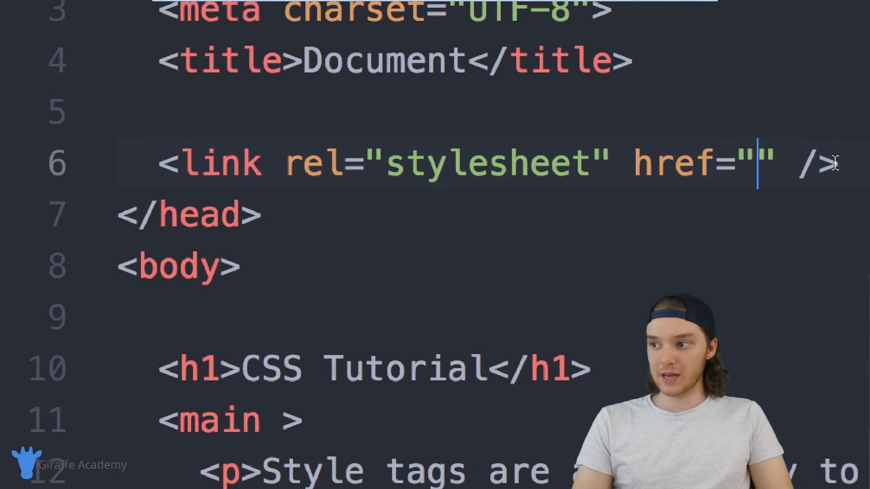
pyautogui.write('sty')
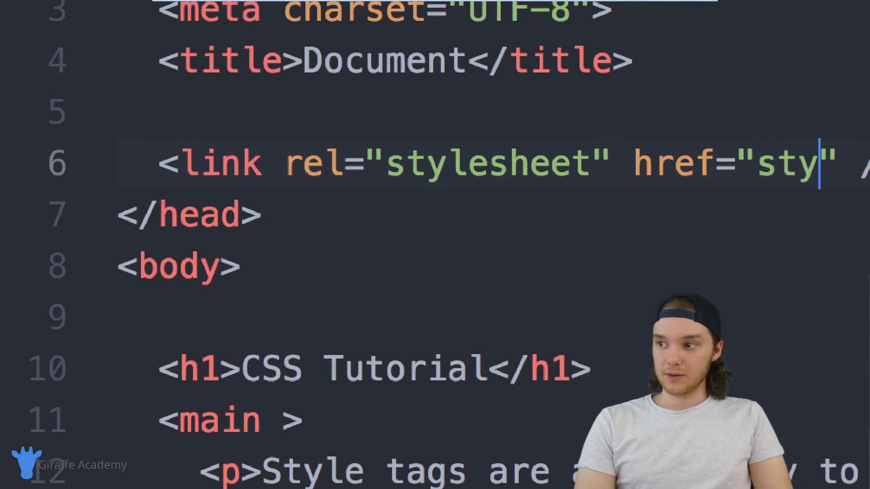
pyautogui.write('le.css')
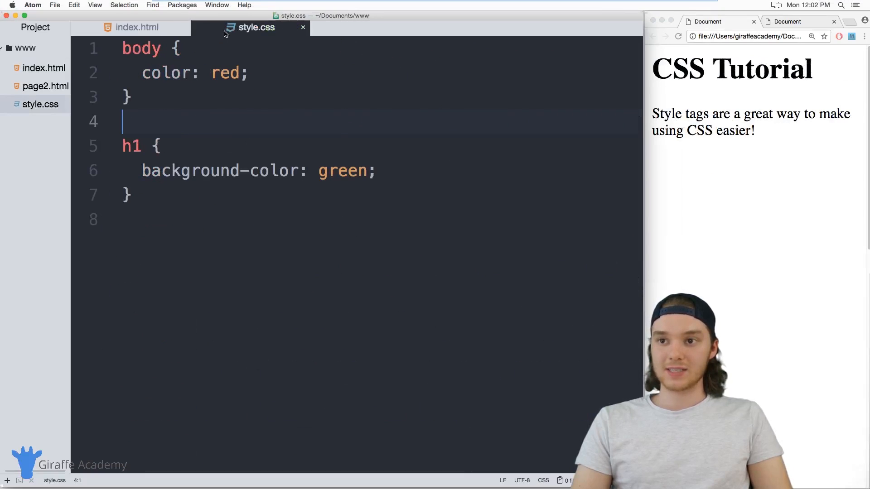
# Reload the Chrome preview to apply the stylesheet, then change body color from red to blue.
pyautogui.click(135, 27)
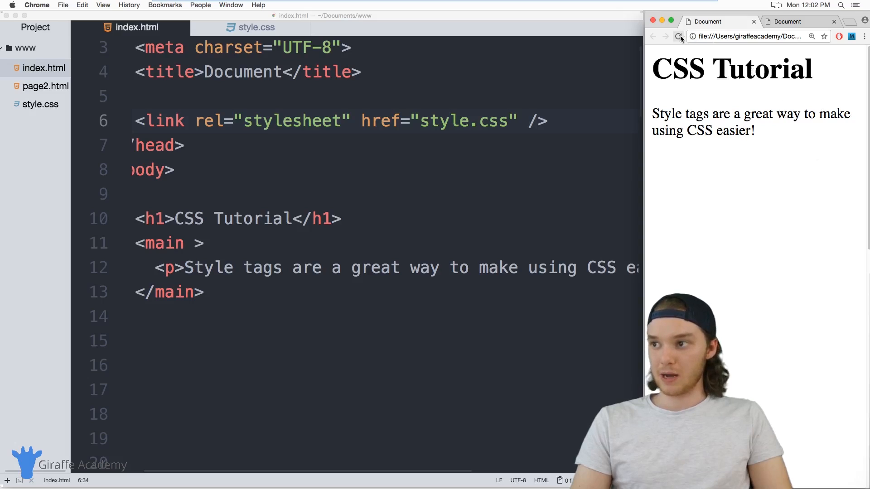
pyautogui.click(677, 36)
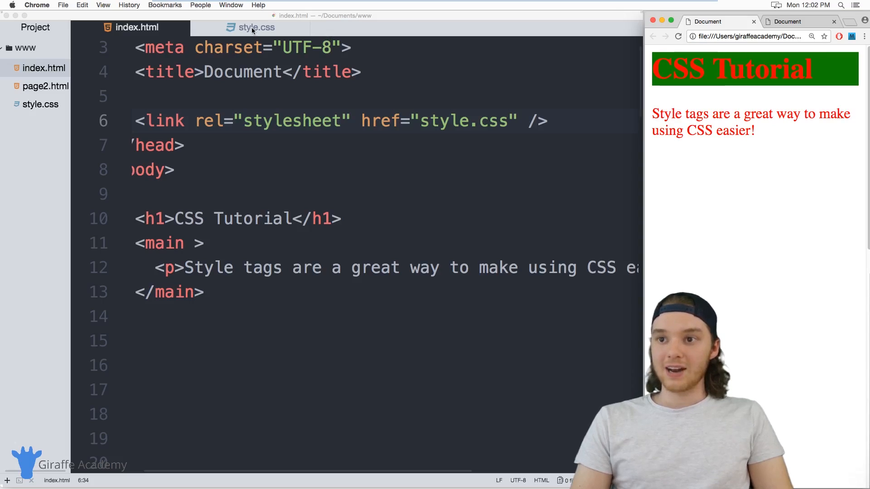
pyautogui.click(257, 27)
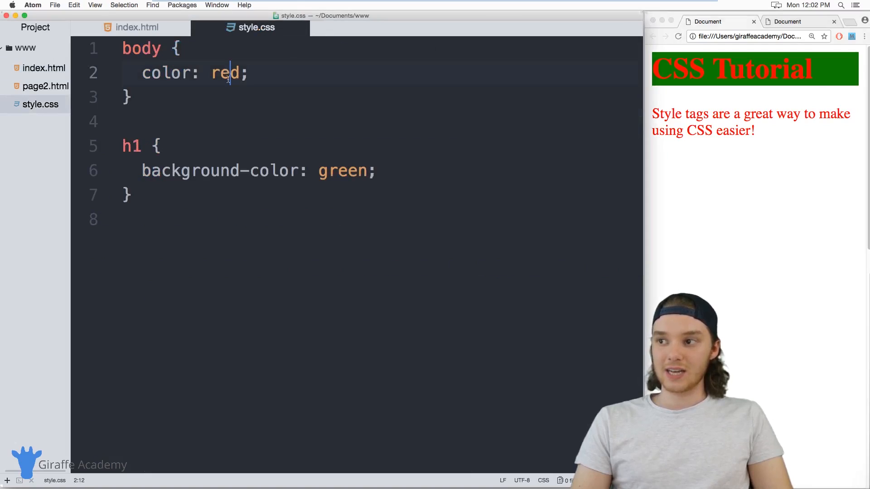
pyautogui.write('bl')
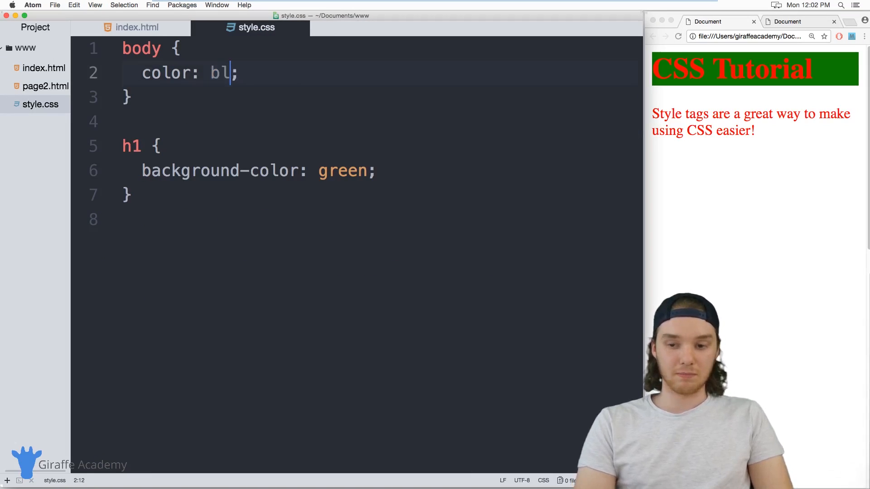
pyautogui.write('ue')
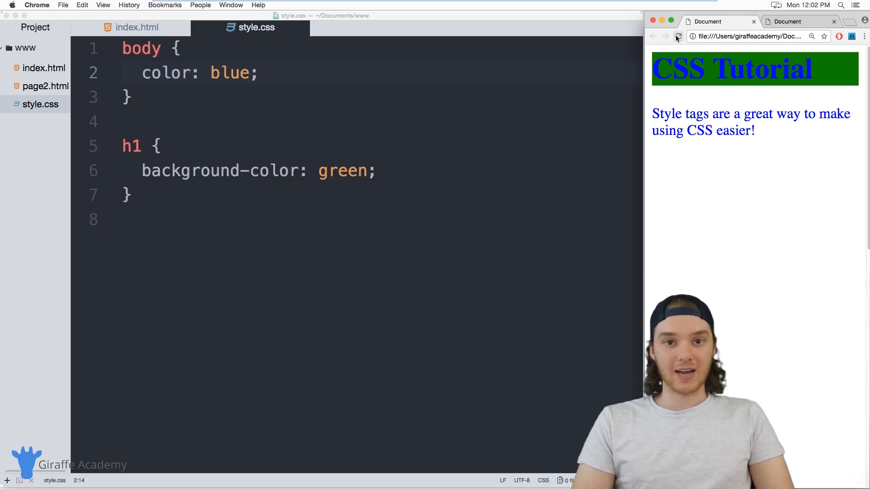
pyautogui.moveTo(677, 37)
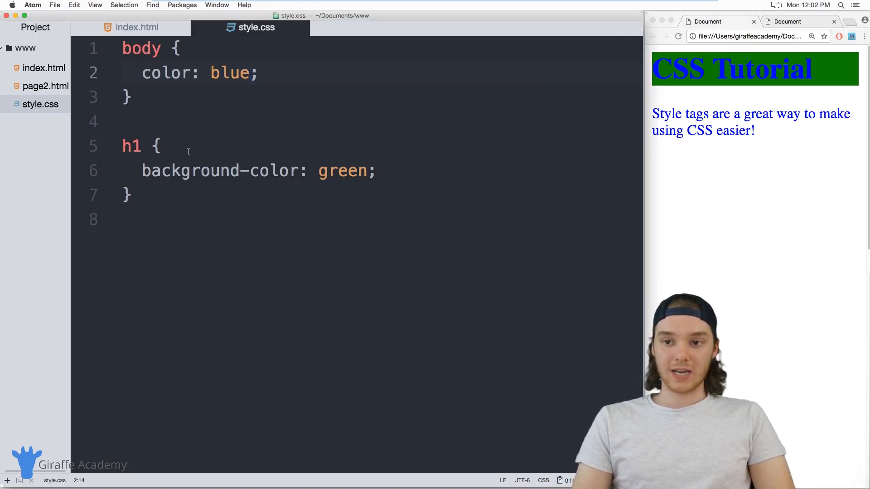
# Add the style.css stylesheet link to page2.html's head and reload the Page 2 preview.
pyautogui.click(135, 28)
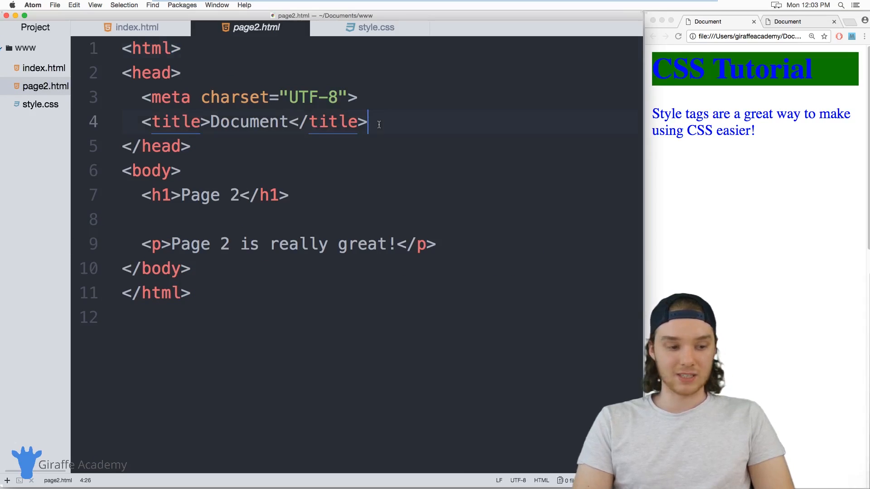
pyautogui.write('<link rel="stylesheet" href="style.css" />')
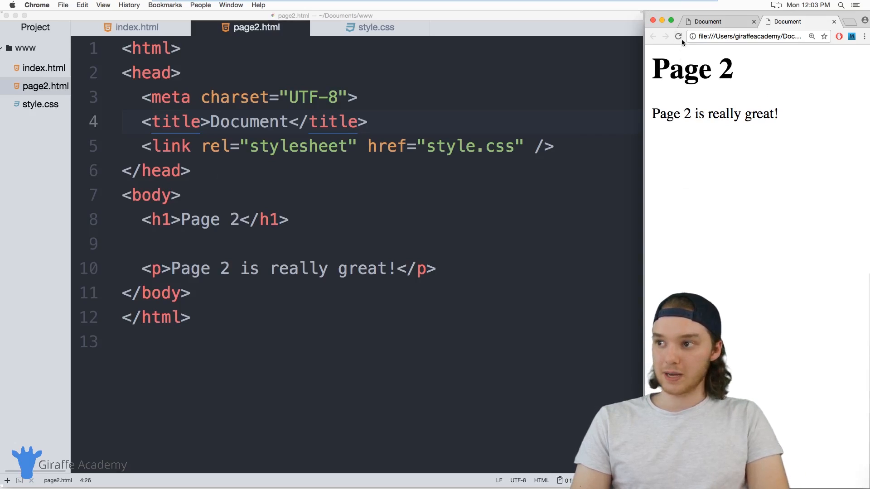
pyautogui.click(798, 21)
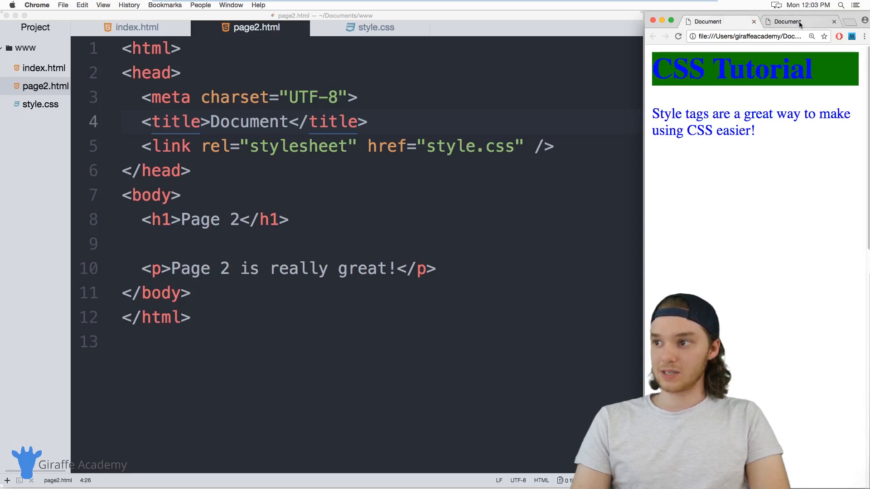
pyautogui.click(786, 21)
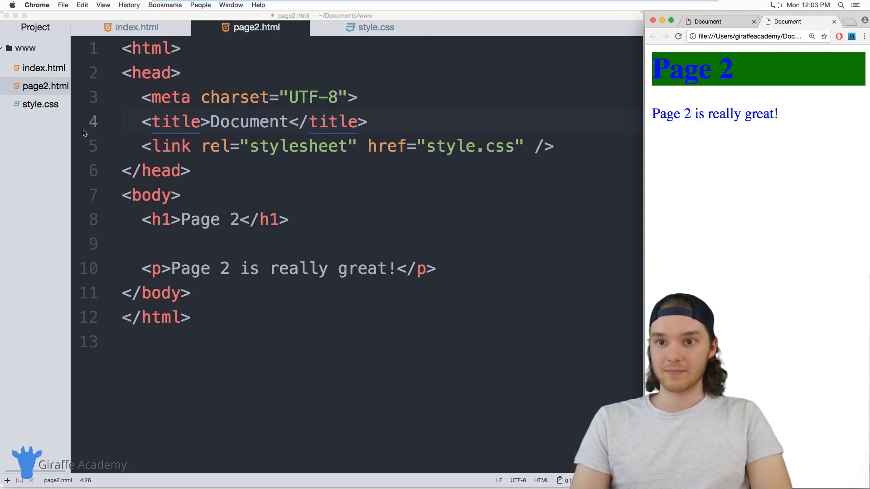
pyautogui.click(369, 27)
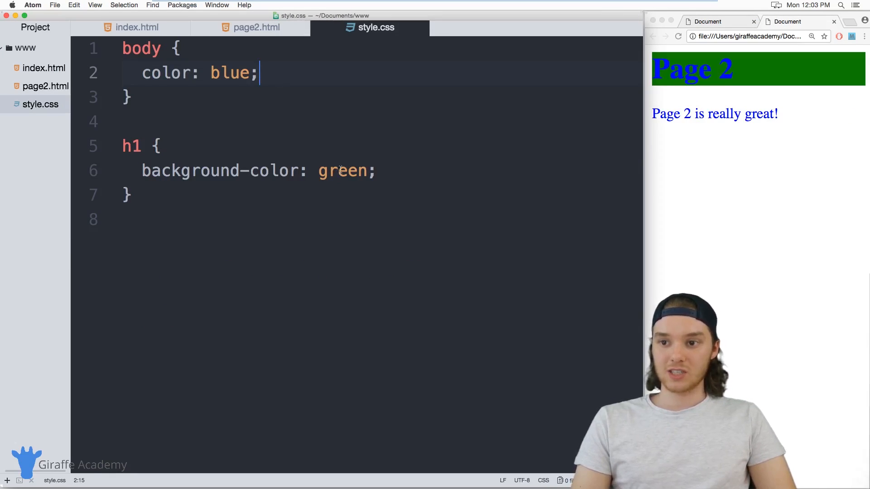
# Change the h1 background-color from green to yellow and reload the CSS Tutorial preview.
pyautogui.write('ye')
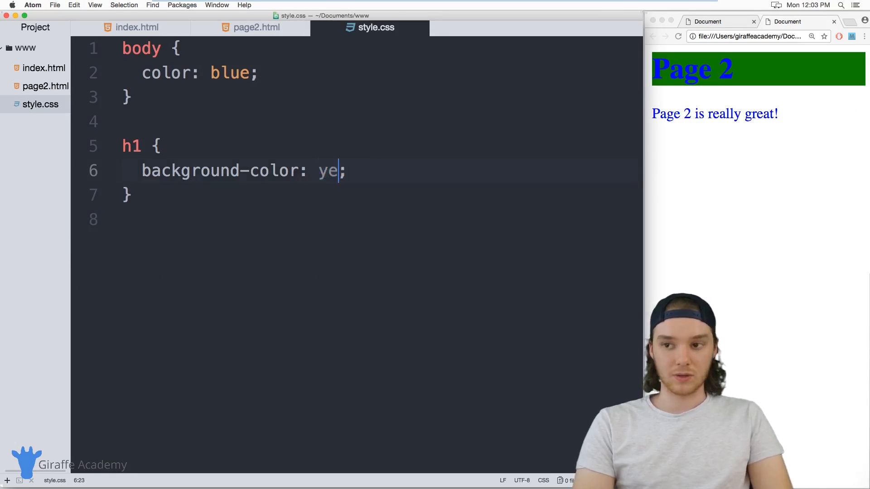
pyautogui.write('llow')
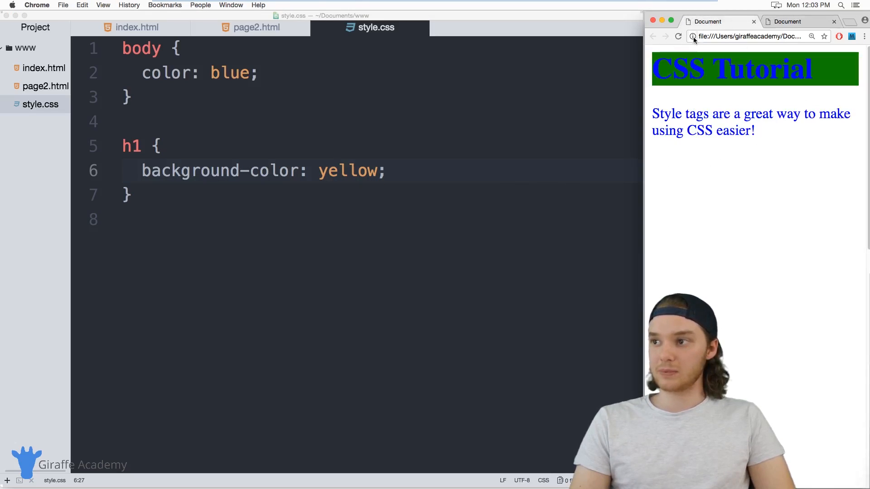
pyautogui.click(677, 36)
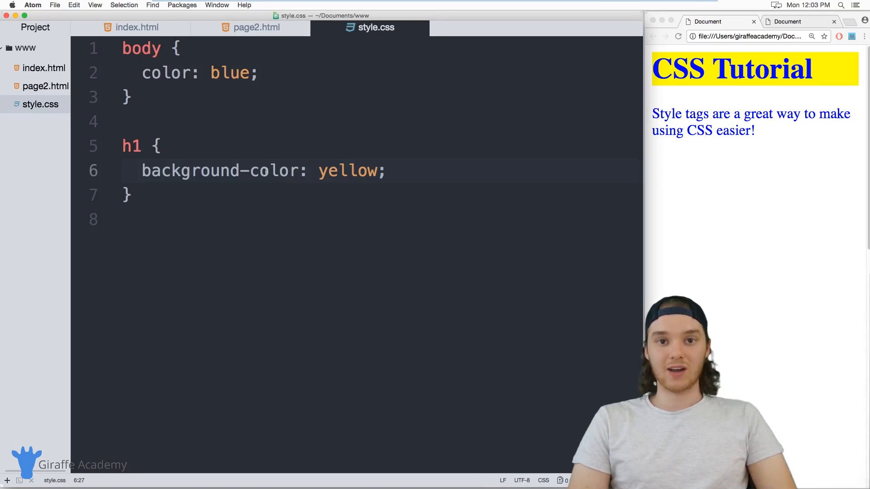
pyautogui.click(380, 171)
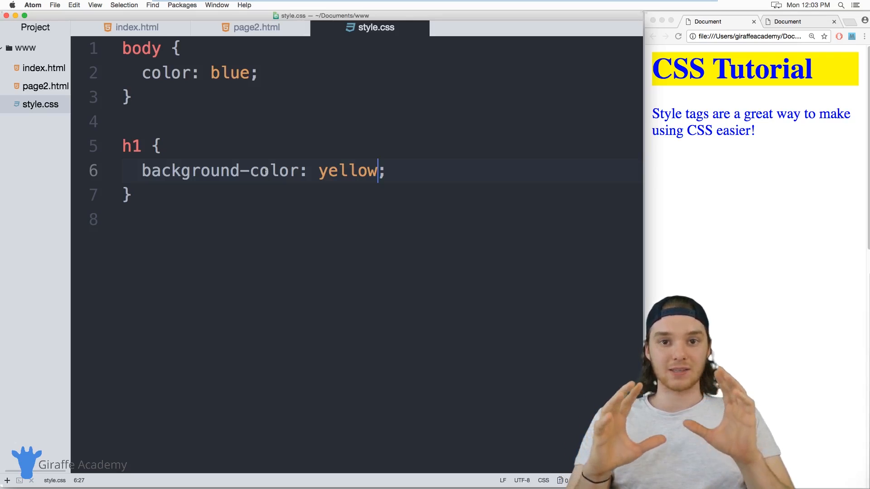